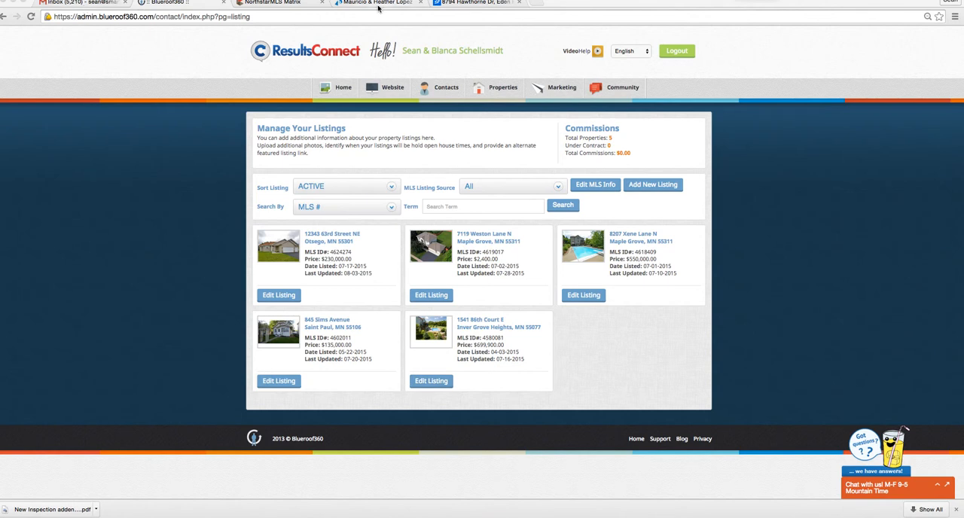
left_click(360, 6)
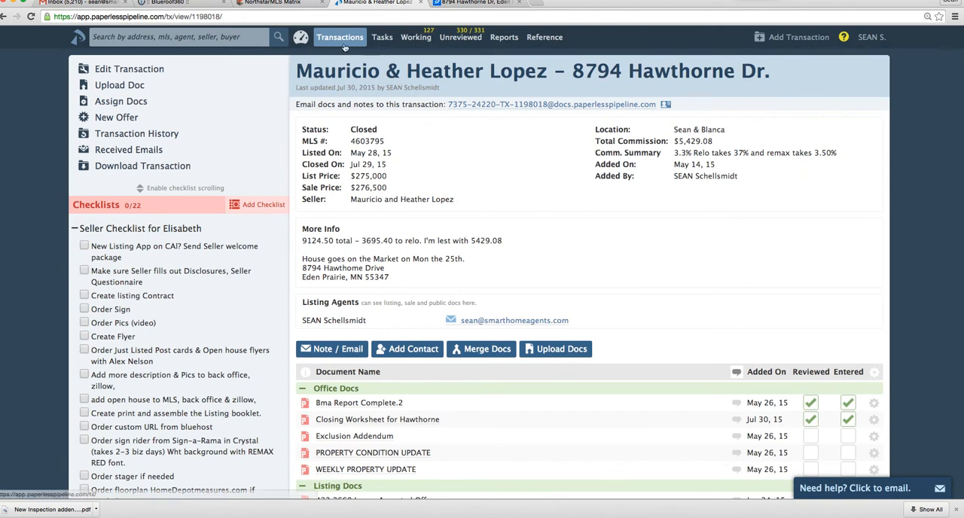
mouse_move(345, 141)
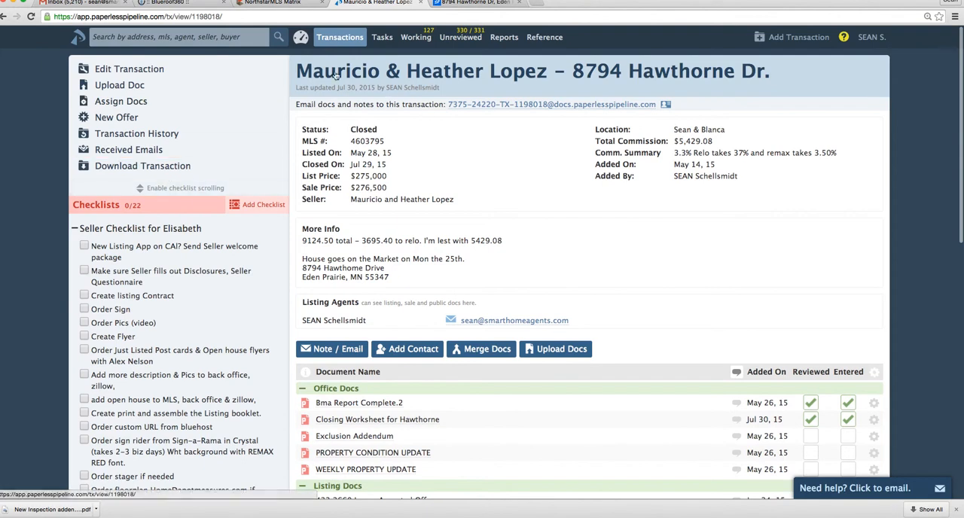
scroll("down", 3)
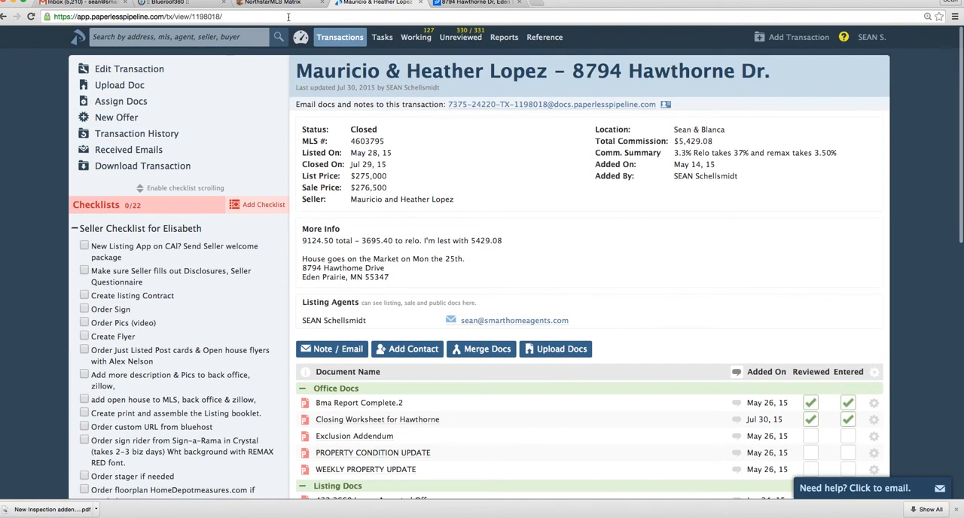
left_click(279, 5)
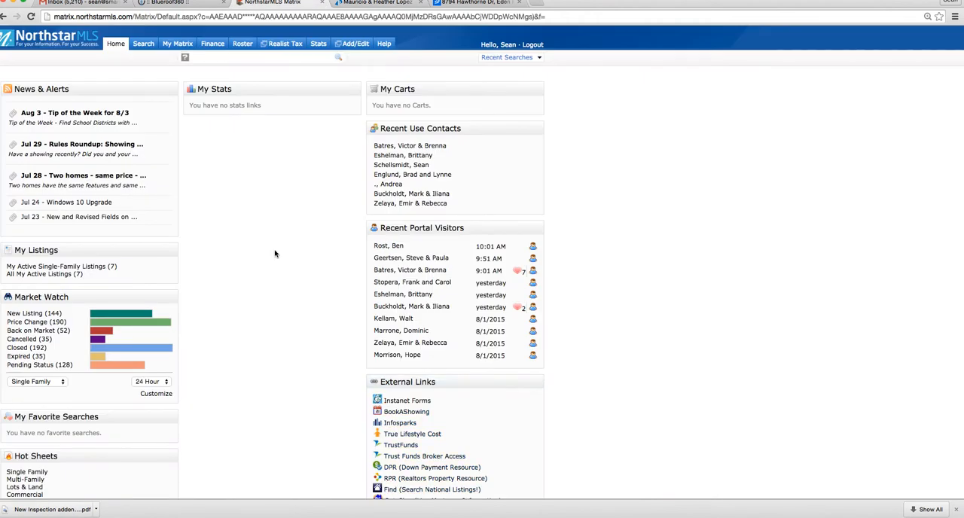
left_click(212, 43)
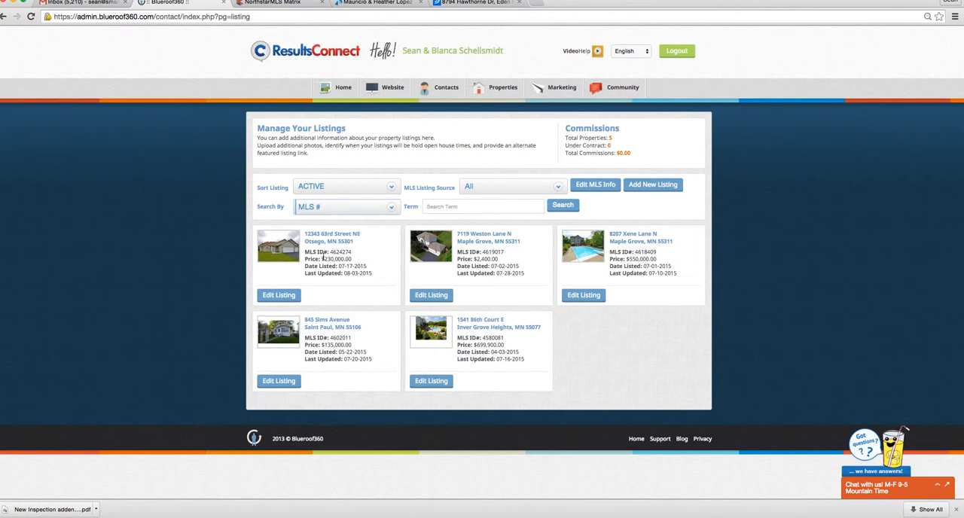
left_click(474, 7)
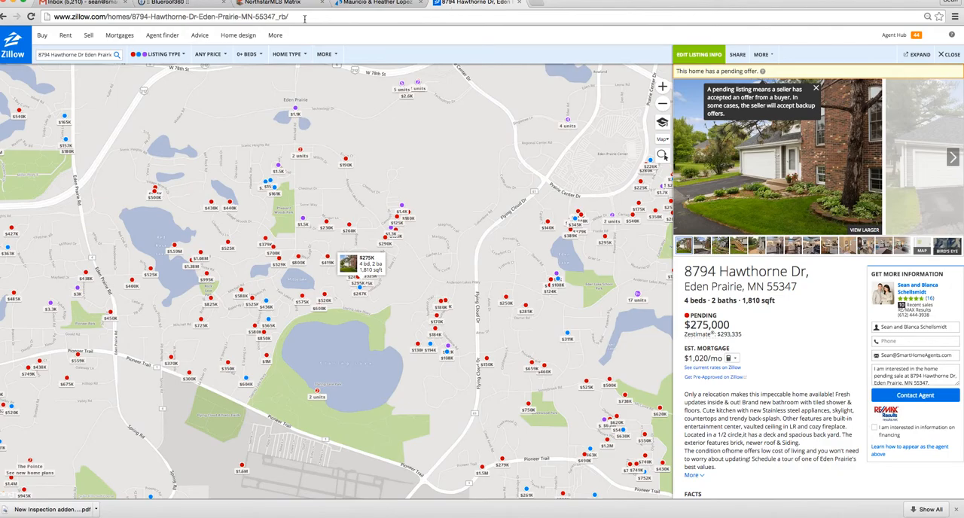
left_click(269, 6)
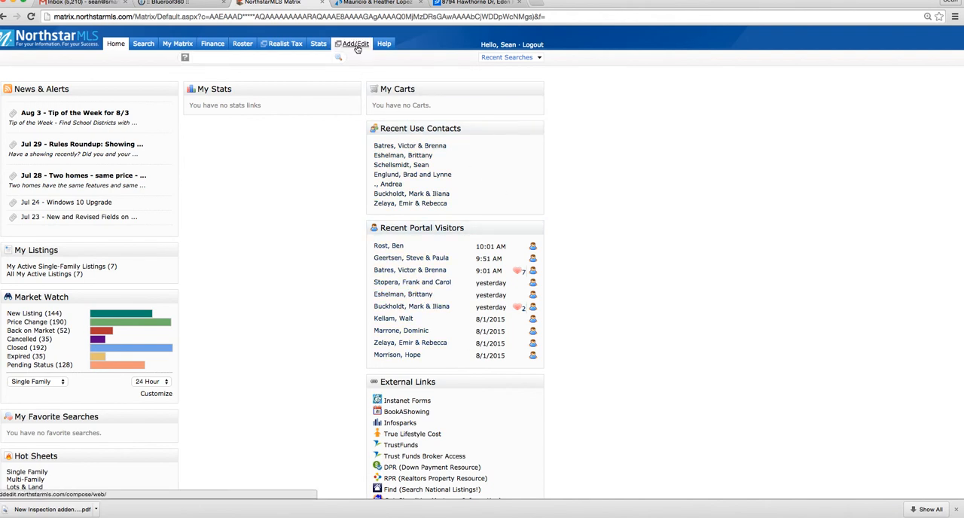
left_click(374, 43)
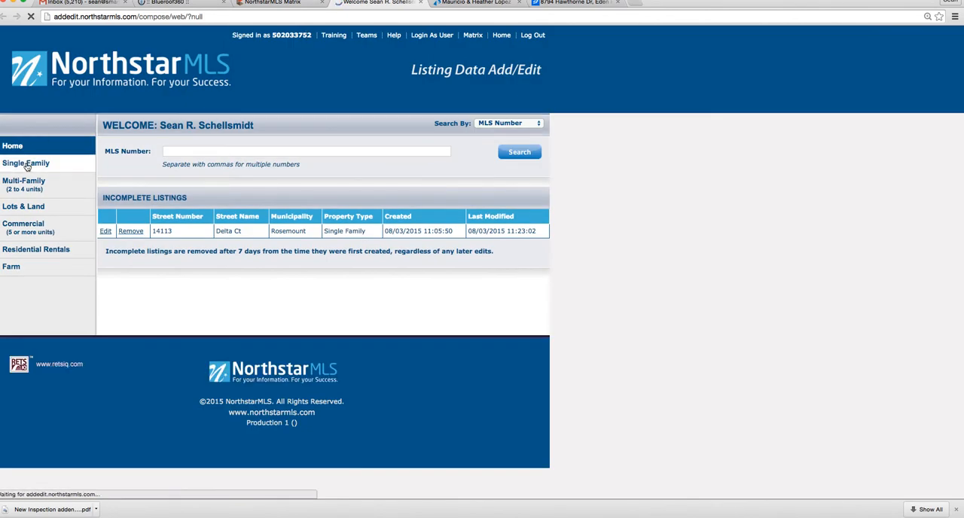
mouse_move(28, 168)
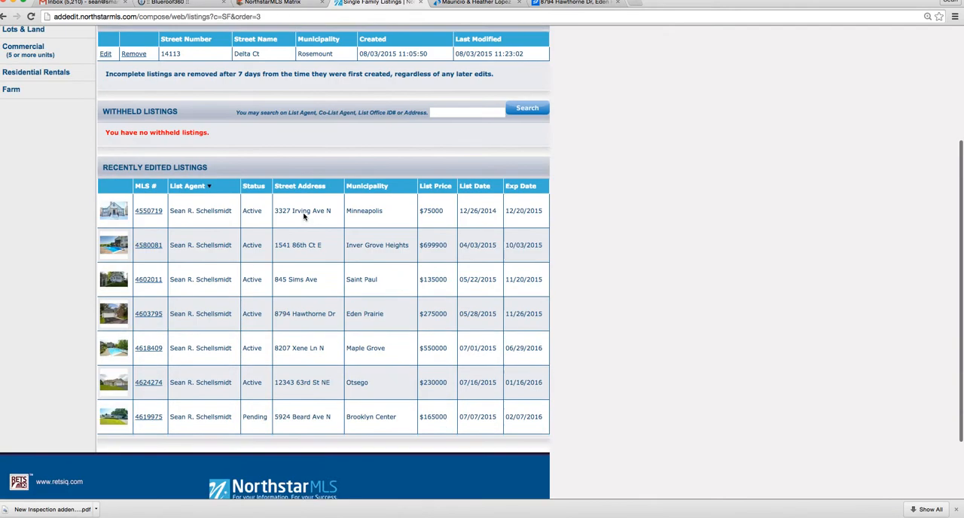
scroll("down", 3)
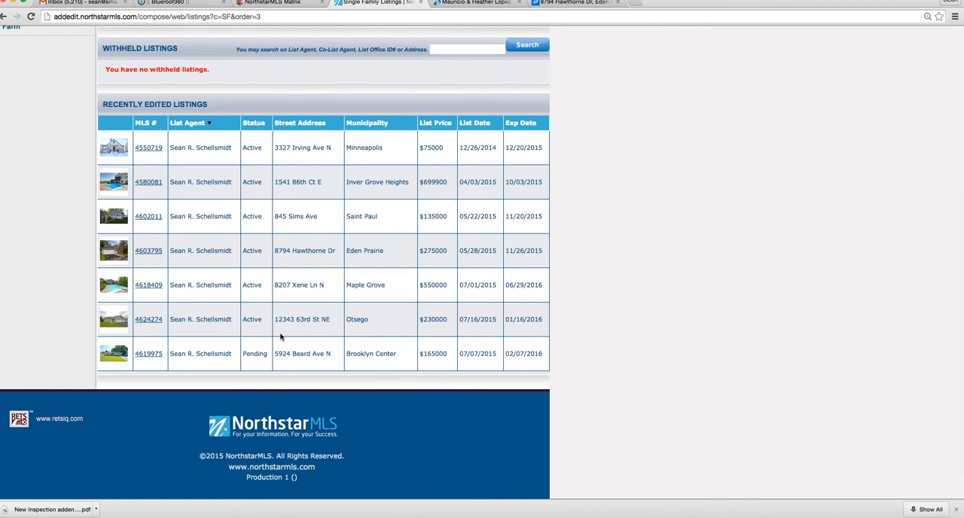
left_click(148, 251)
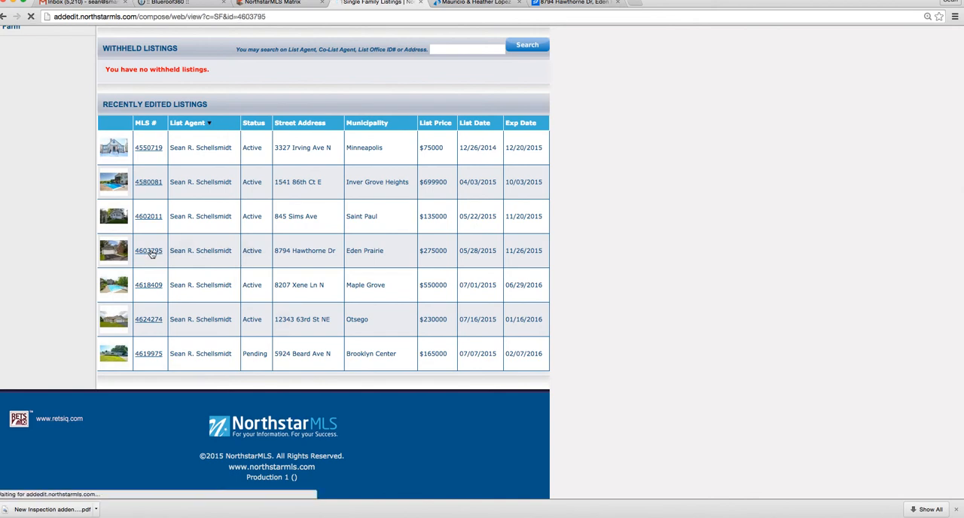
left_click(149, 250)
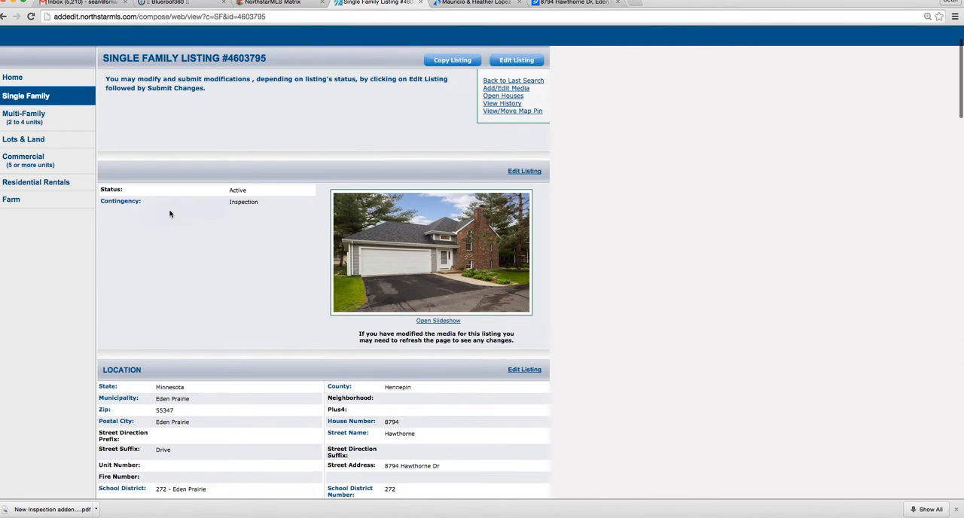
left_click(524, 171)
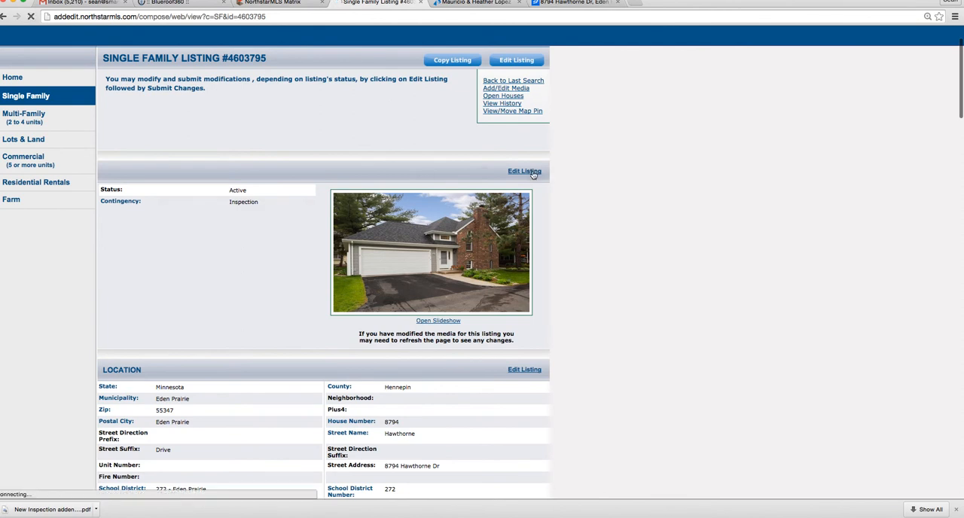
Step: Review the Status and Contingency choices on the #4603795 update form without changing them
left_click(526, 172)
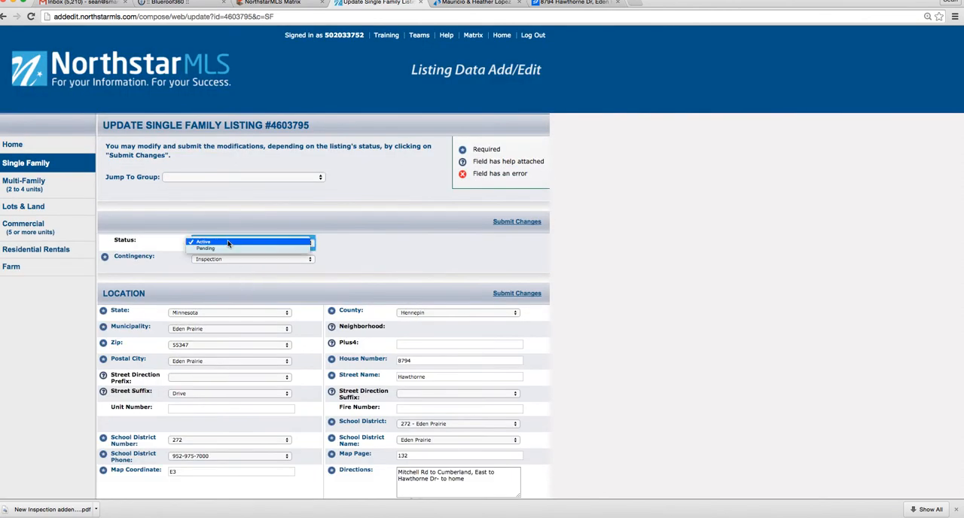
left_click(253, 258)
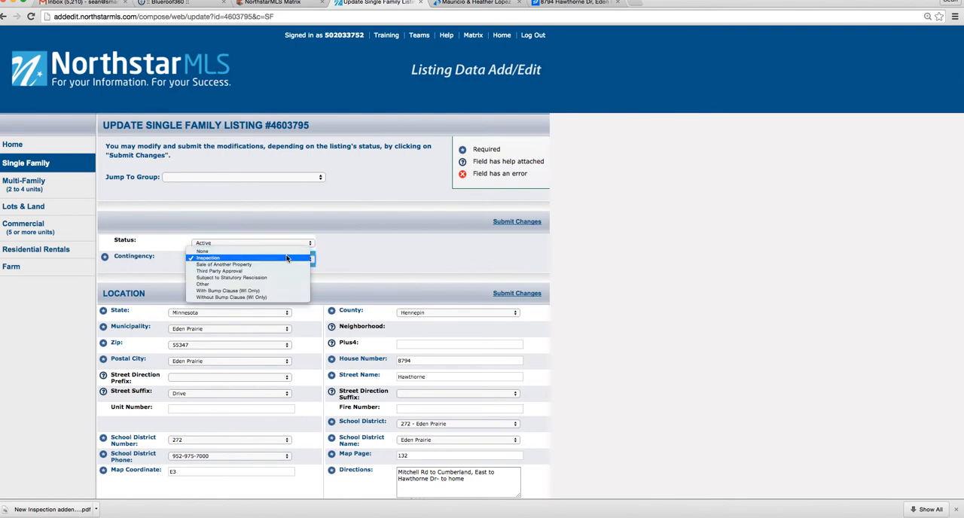
left_click(212, 258)
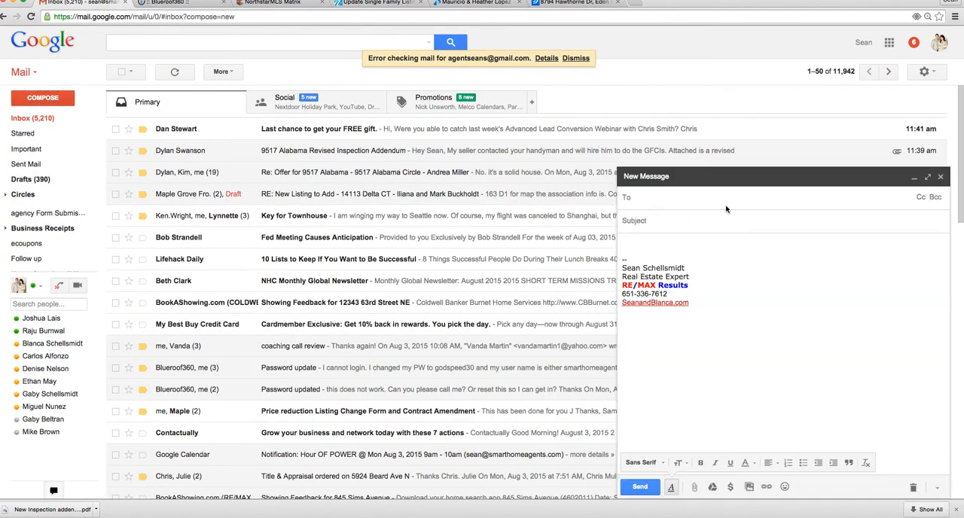
type("sami")
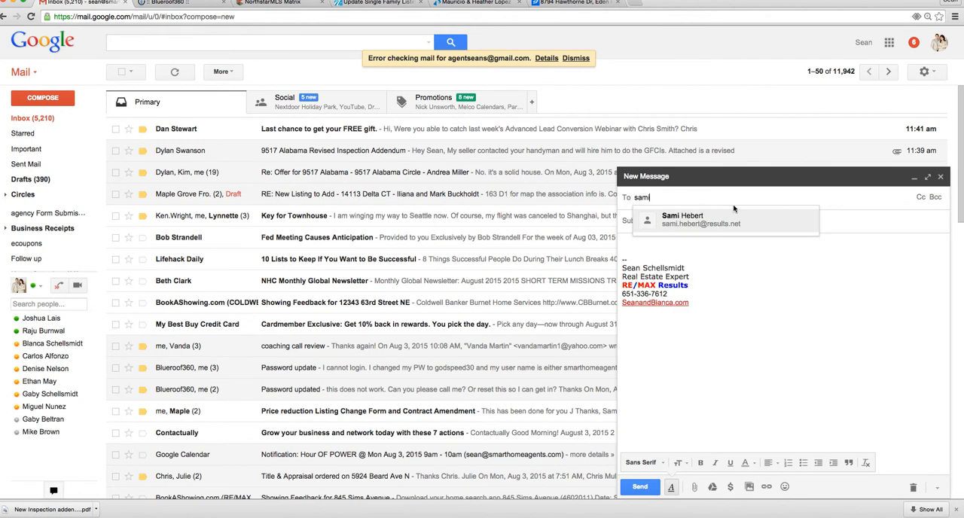
left_click(700, 219)
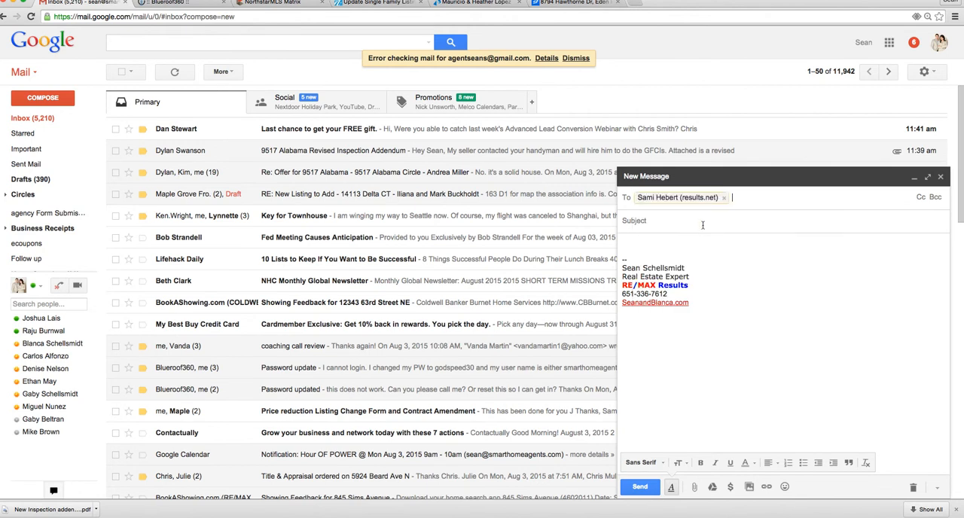
type("Close")
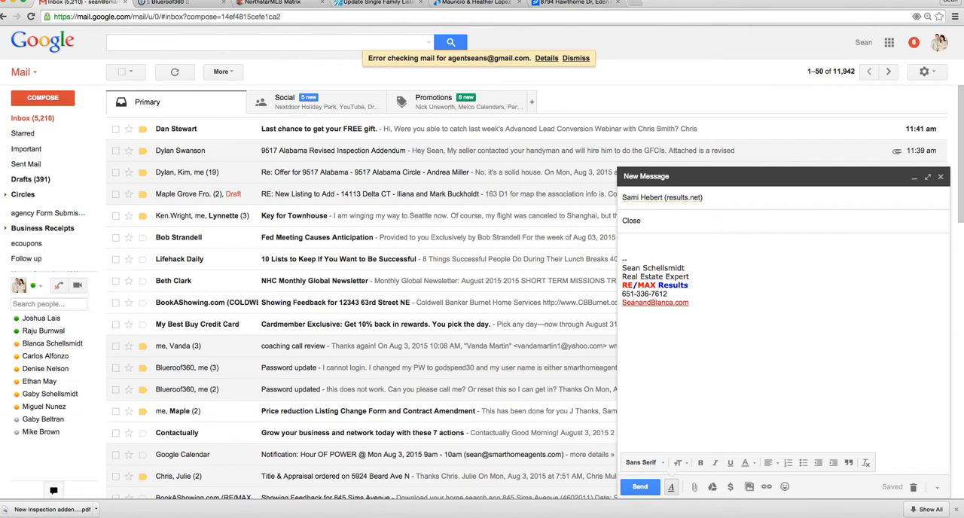
type("listing")
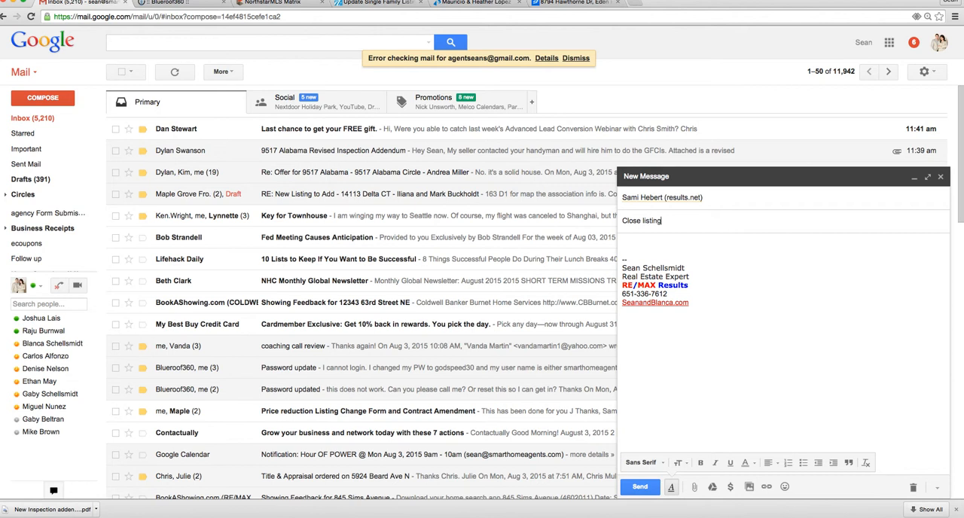
type("on 8794 Hawthorne")
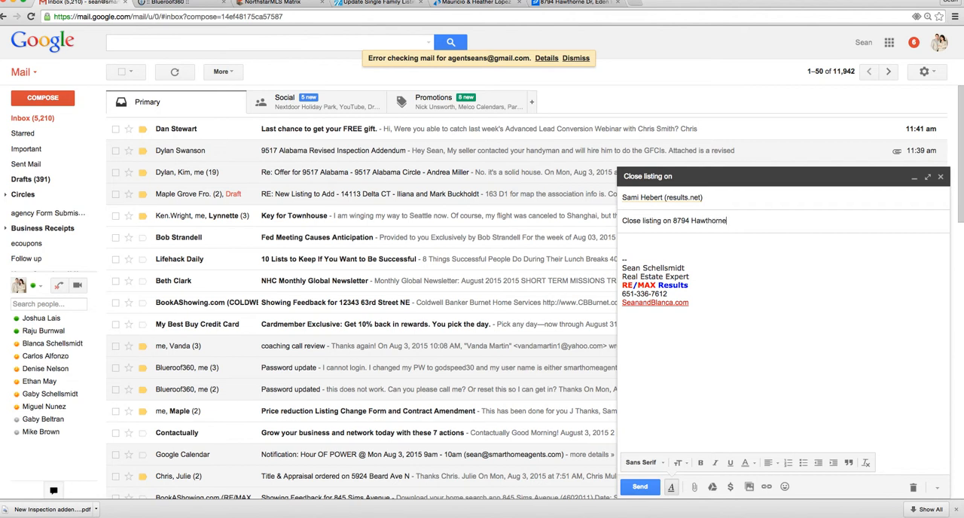
type("De")
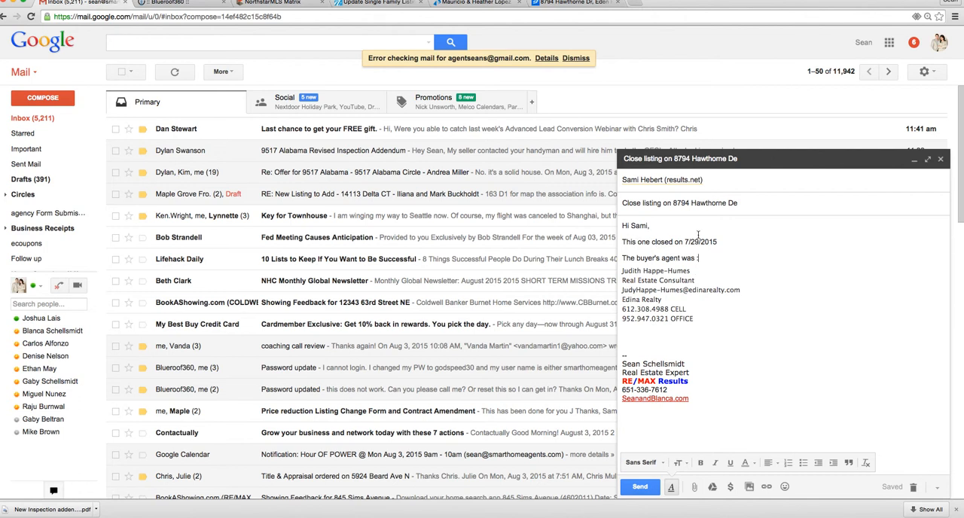
Step: Fill in the body with the 7/29/2015 closing date and buyer's agent details and send it
double_click(701, 242)
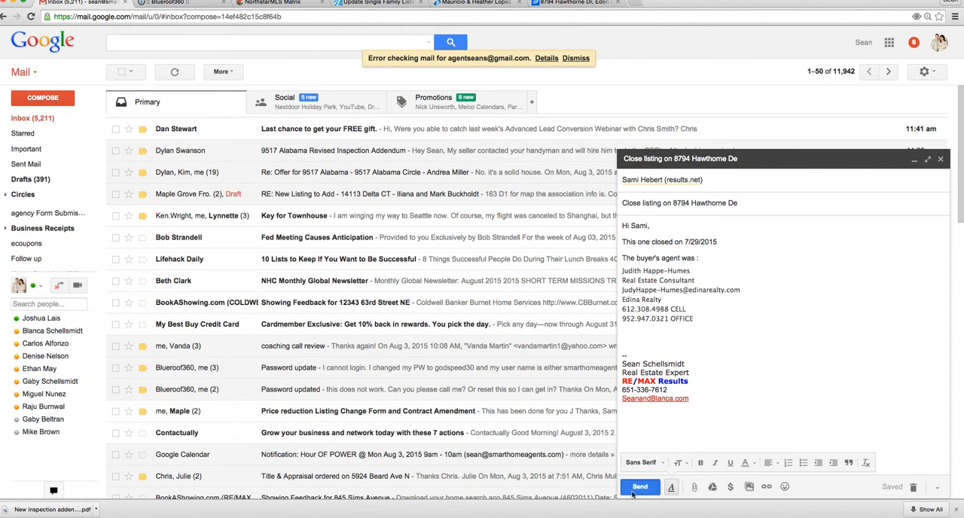
left_click(641, 486)
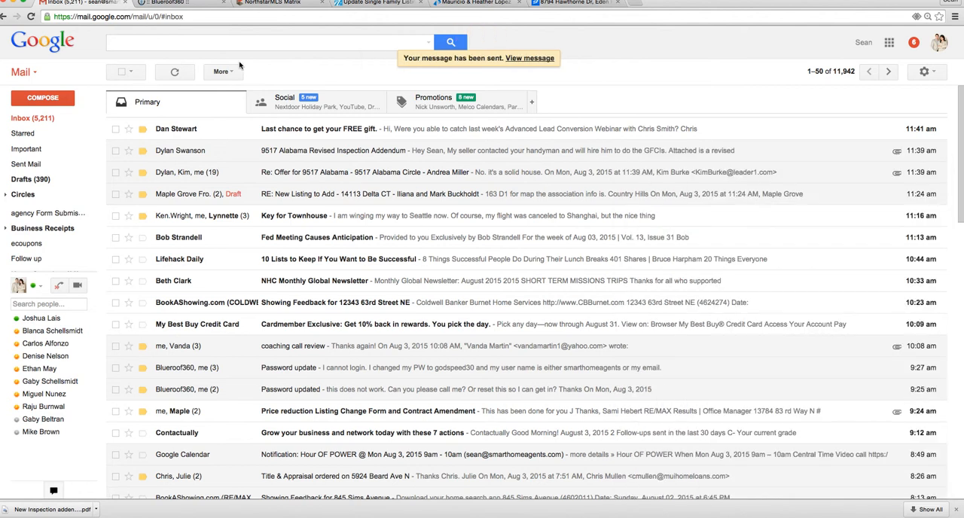
left_click(165, 6)
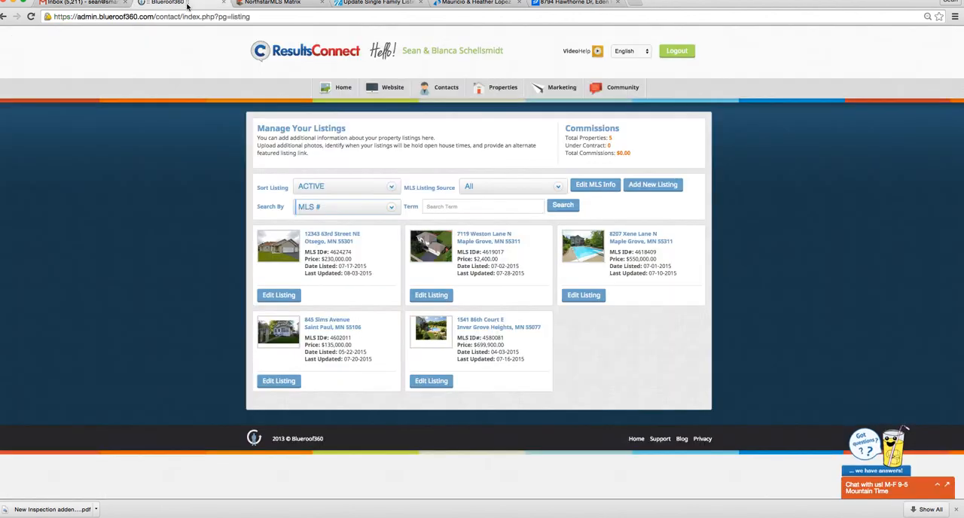
mouse_move(517, 98)
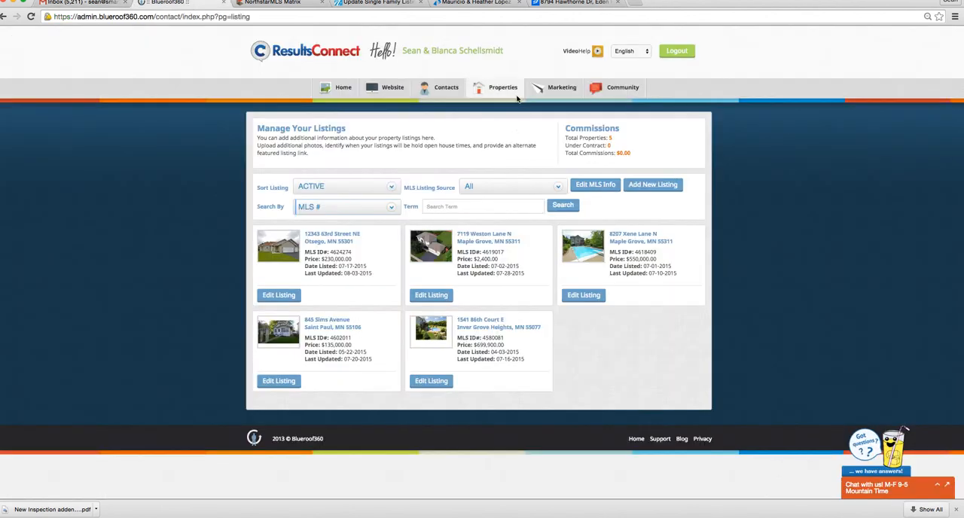
mouse_move(385, 190)
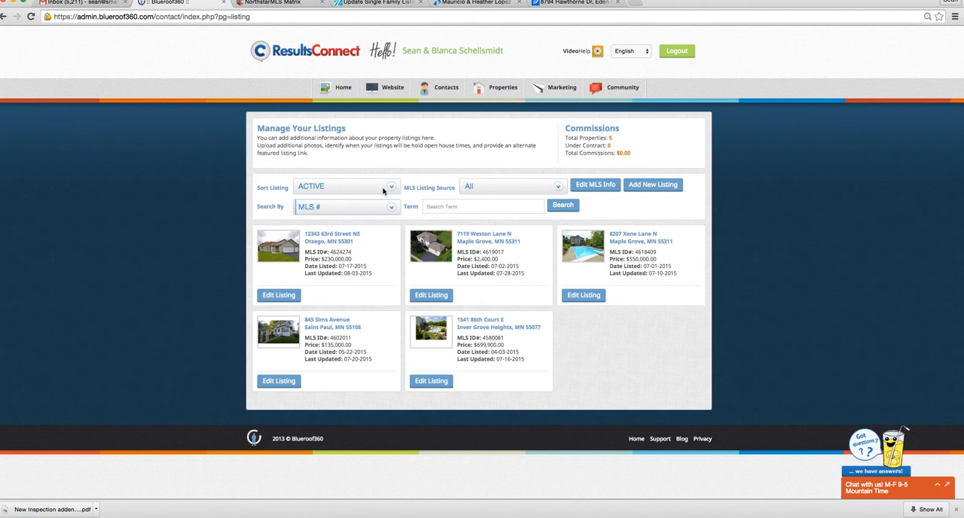
left_click(347, 186)
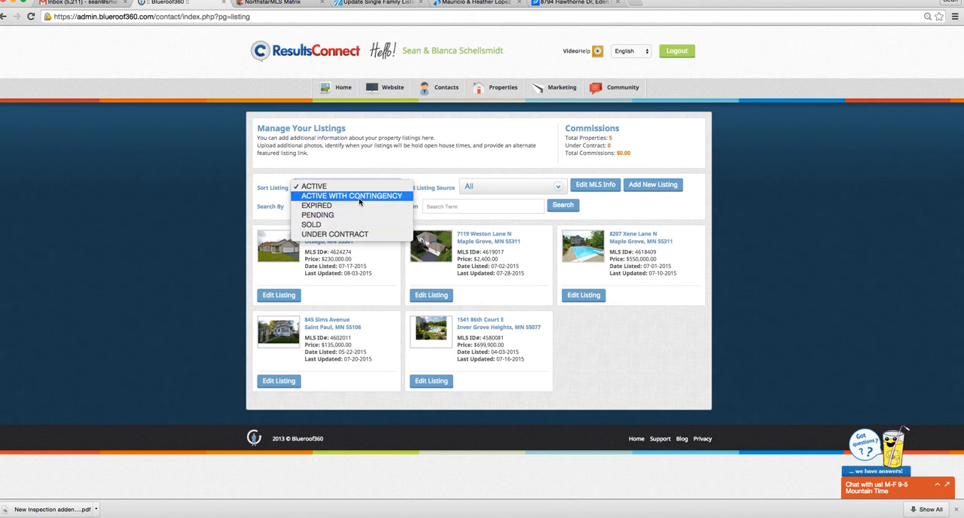
left_click(353, 195)
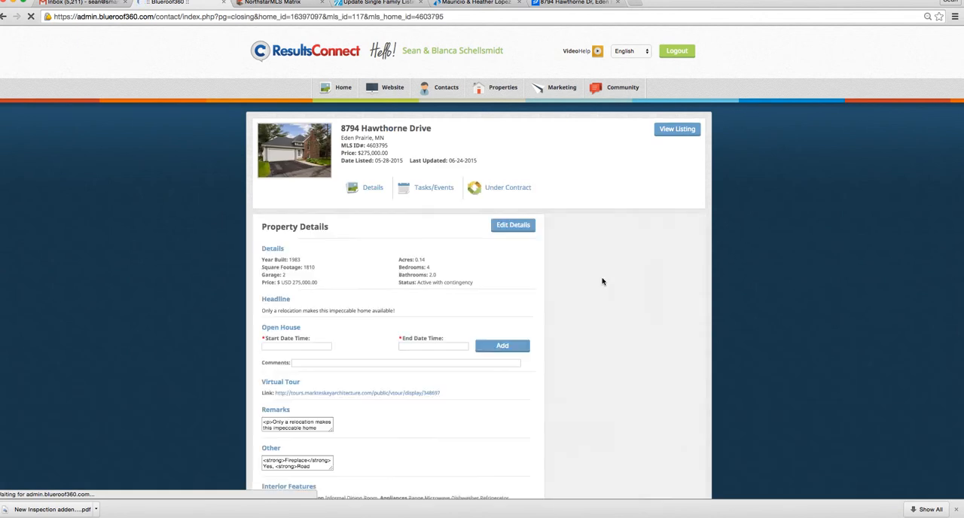
left_click(513, 226)
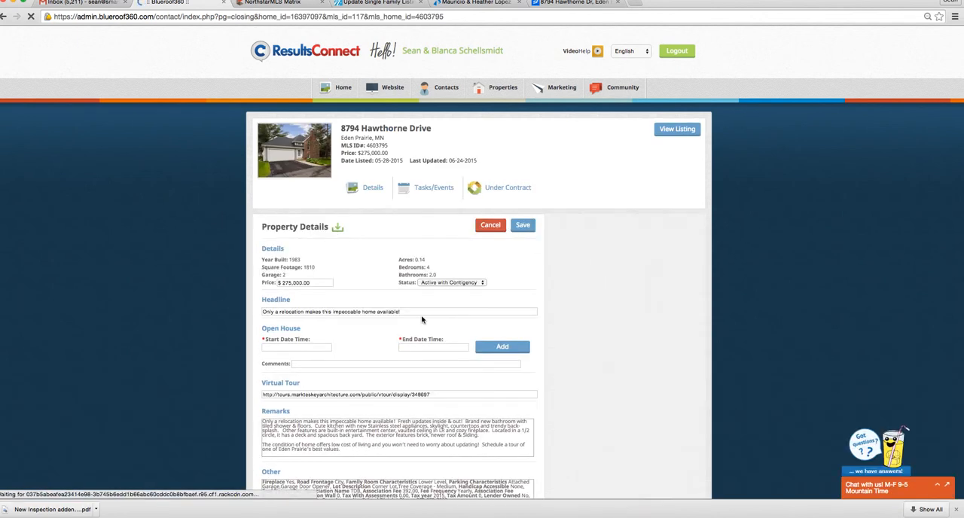
Step: Set the property status to Sold and start editing the Price field
left_click(452, 283)
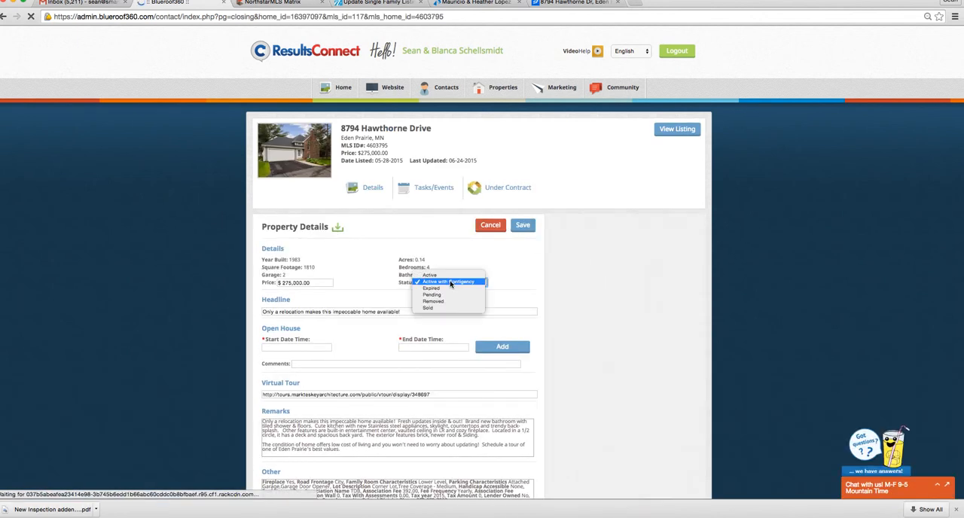
left_click(443, 311)
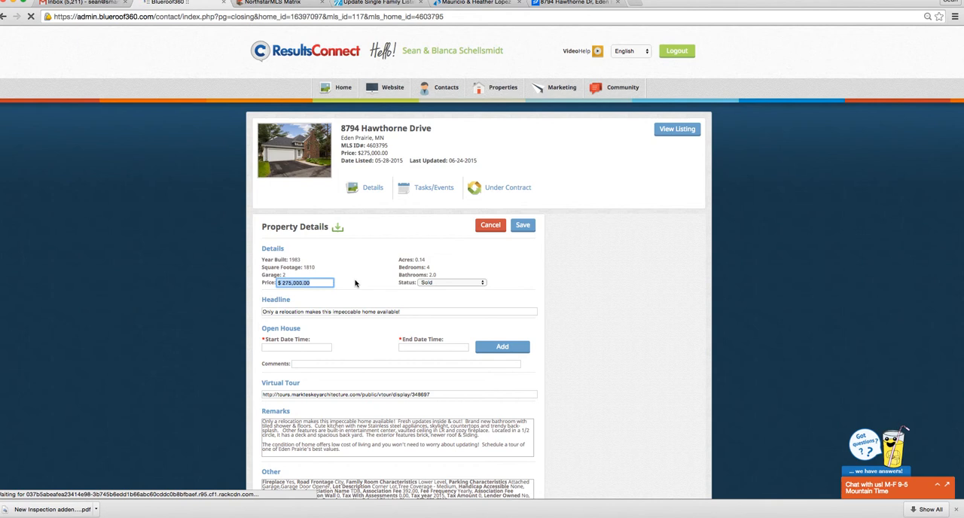
type("0.02")
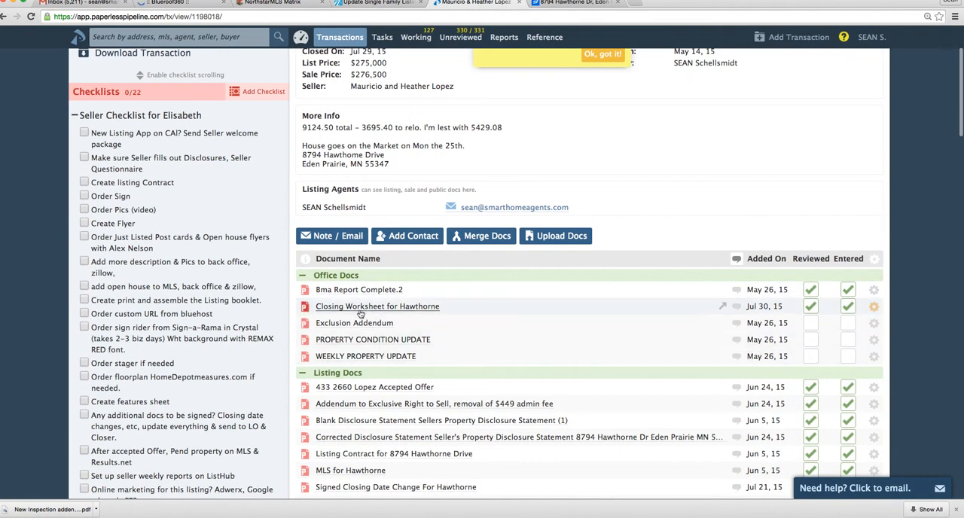
Step: Confirm the $276,500 sale price in Paperless Pipeline and return to the ResultsConnect property form
left_click(376, 307)
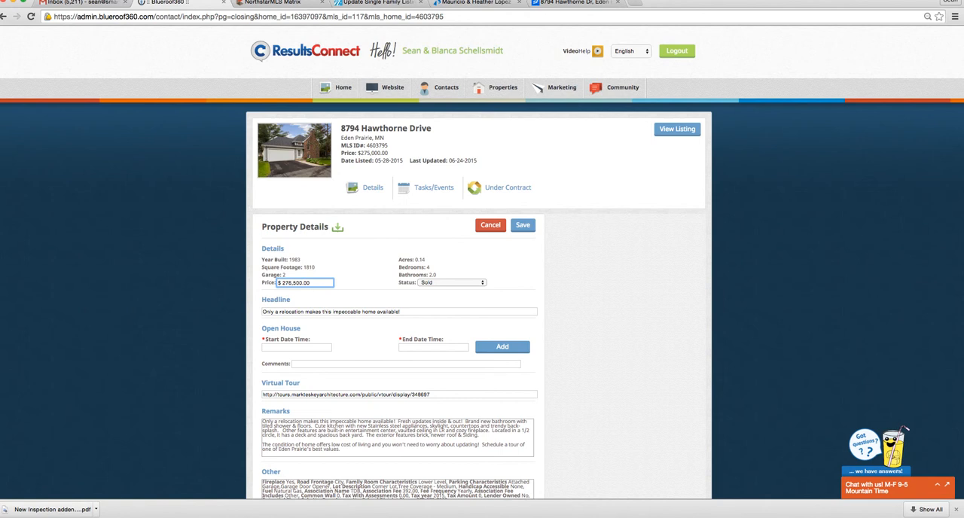
mouse_move(520, 307)
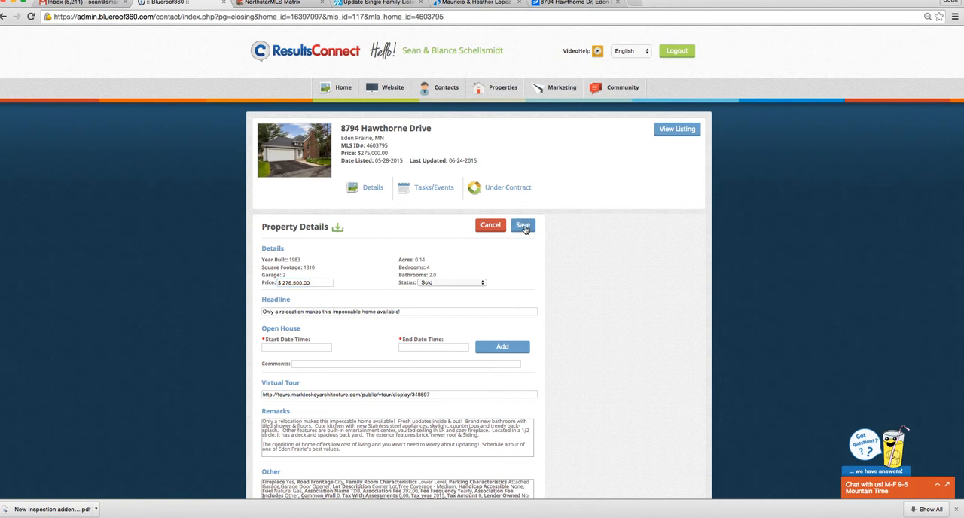
left_click(524, 225)
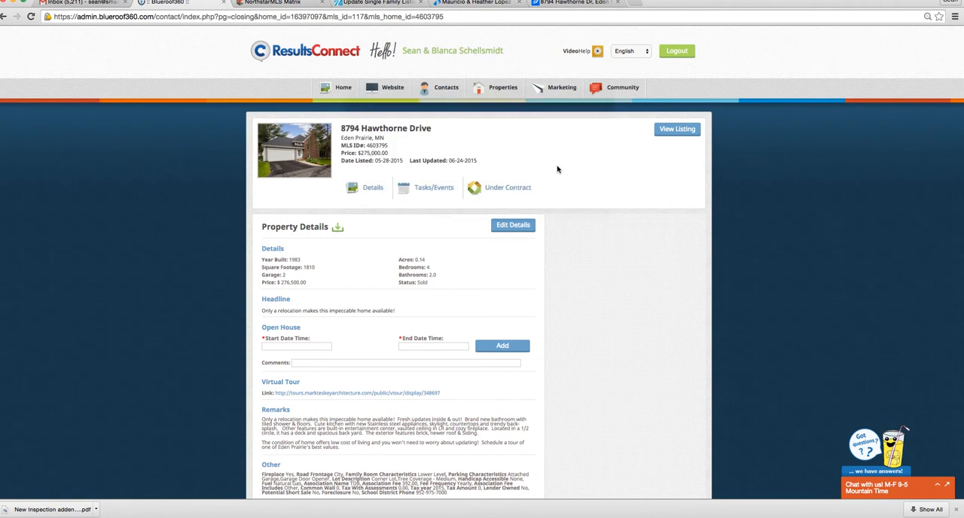
mouse_move(450, 69)
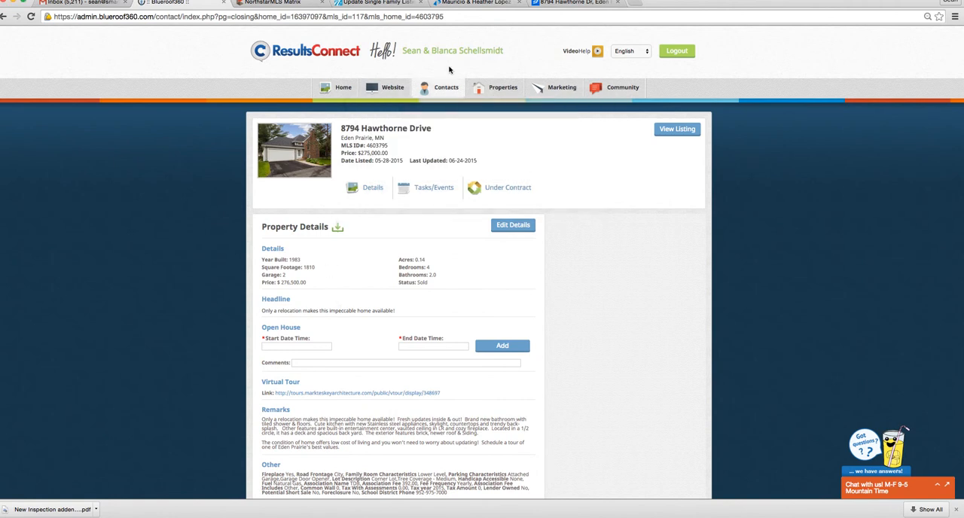
left_click(569, 6)
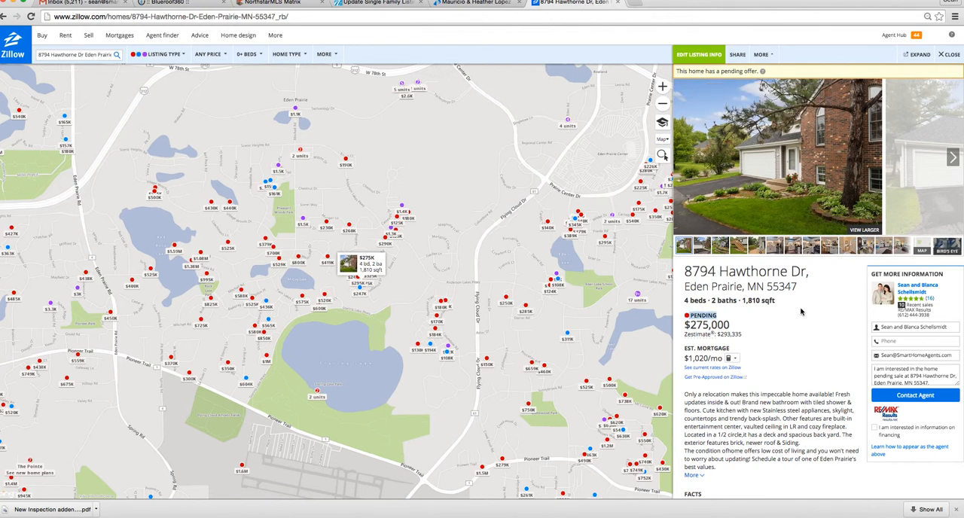
scroll("down", 3)
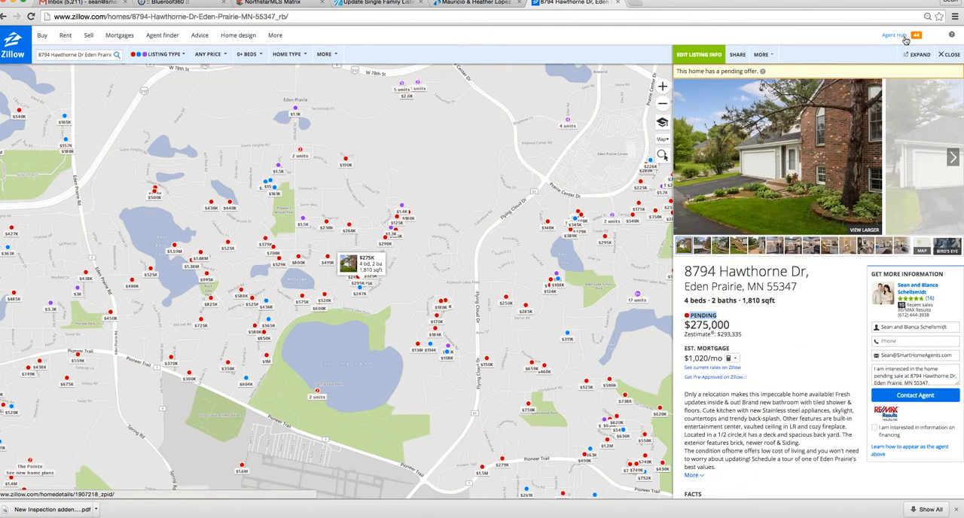
left_click(896, 36)
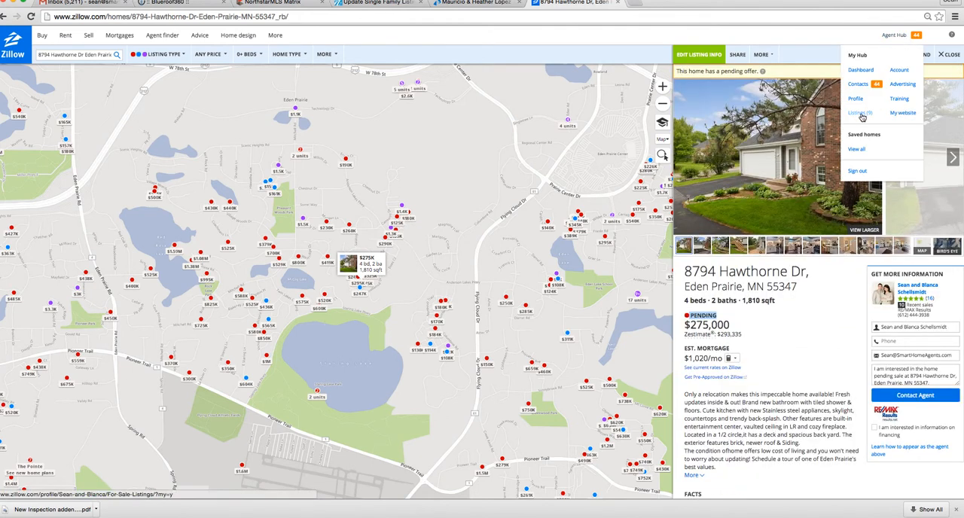
left_click(862, 113)
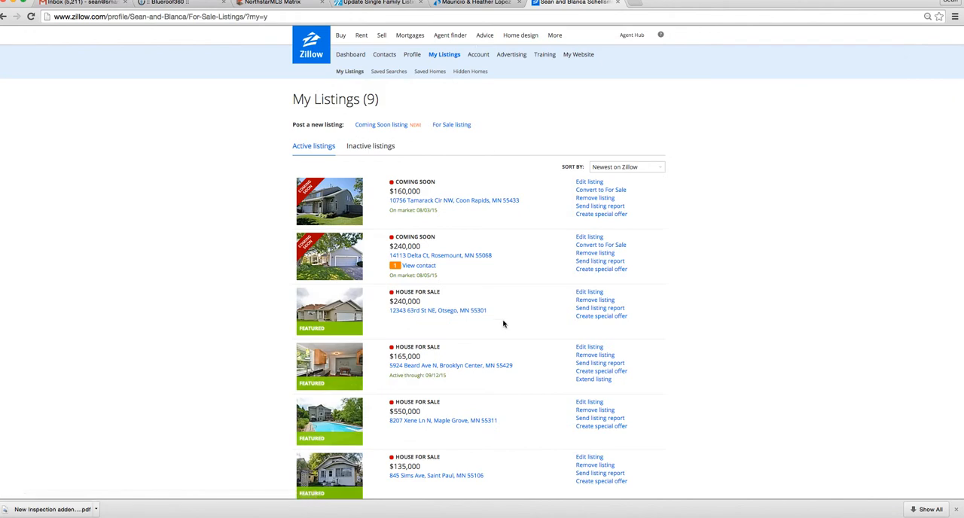
mouse_move(372, 147)
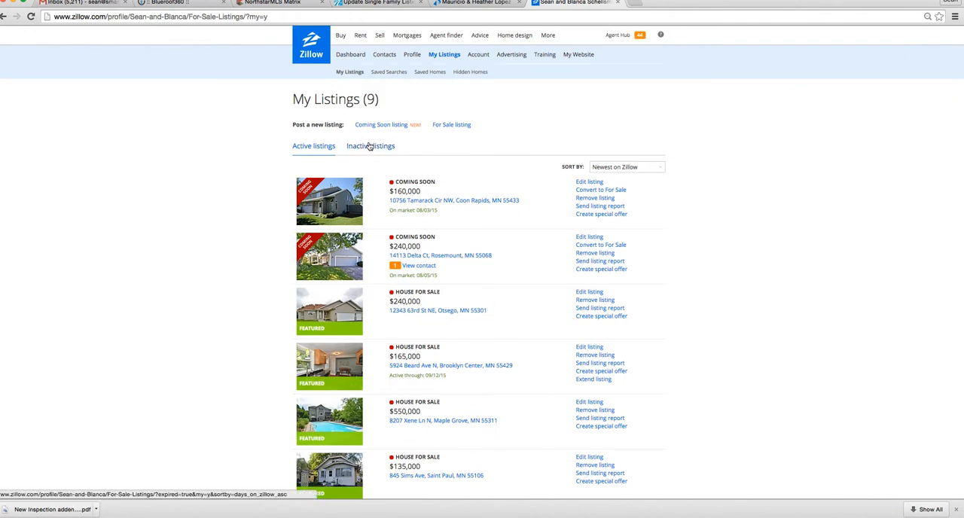
scroll("down", 3)
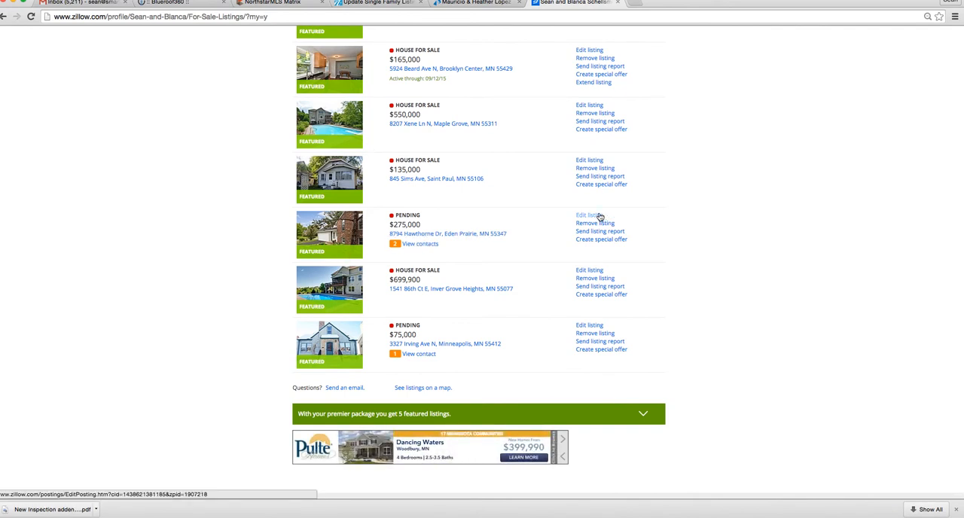
left_click(588, 215)
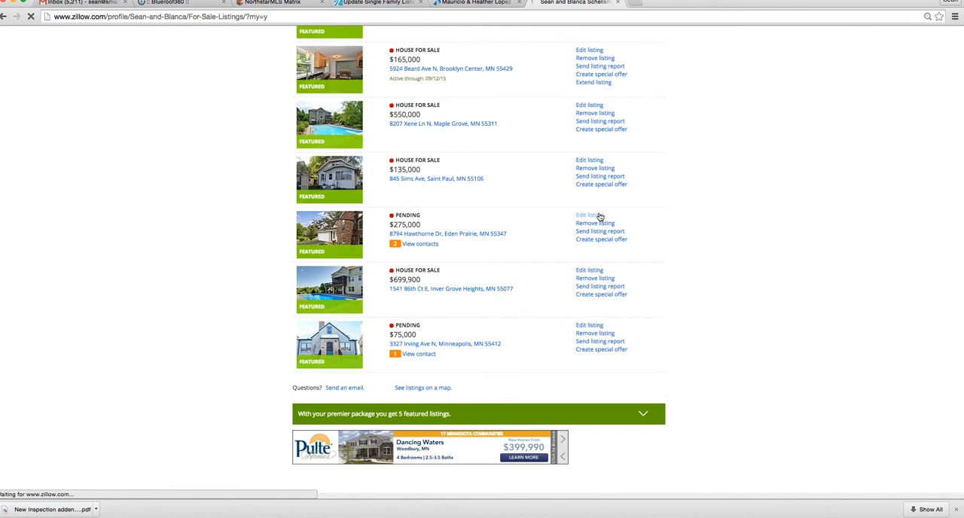
left_click(588, 216)
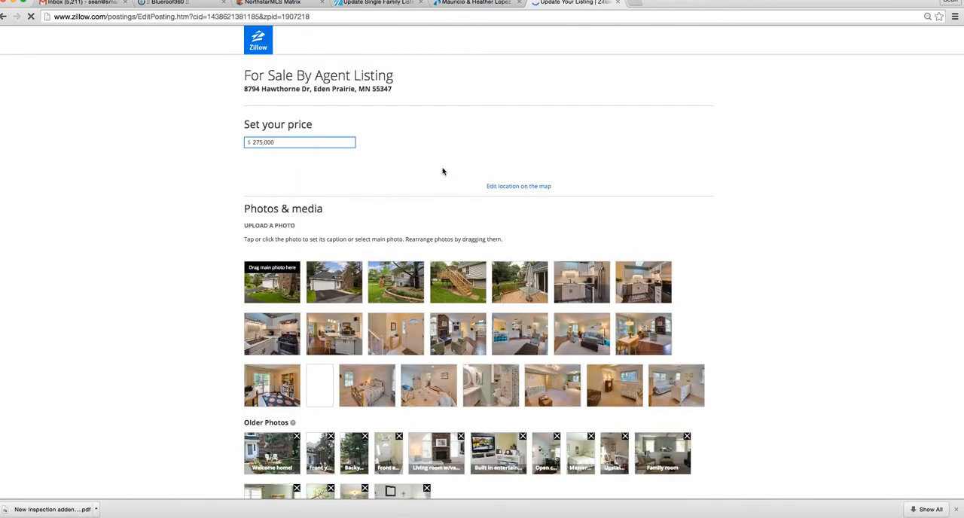
Step: In Home facts, change the 8794 Hawthorne Dr home status from Pending to Sold
scroll("down", 3)
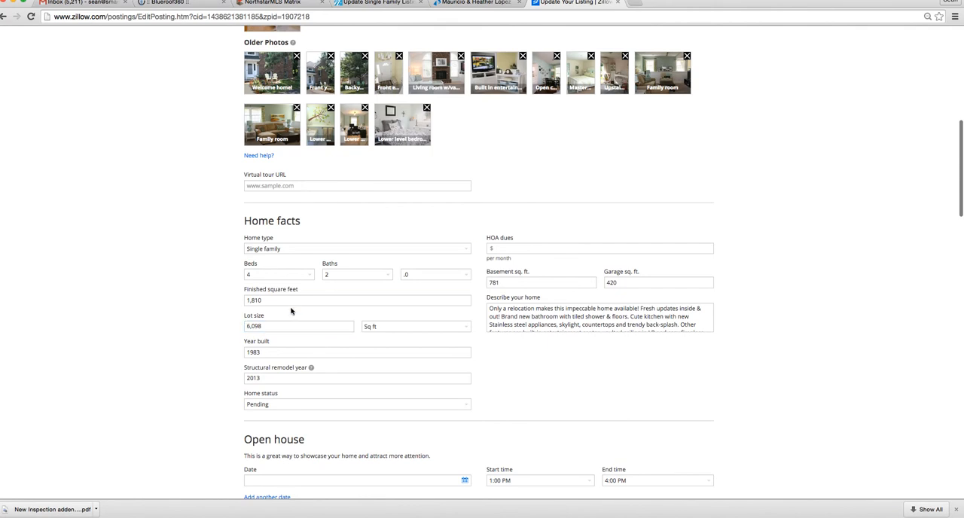
scroll("down", 3)
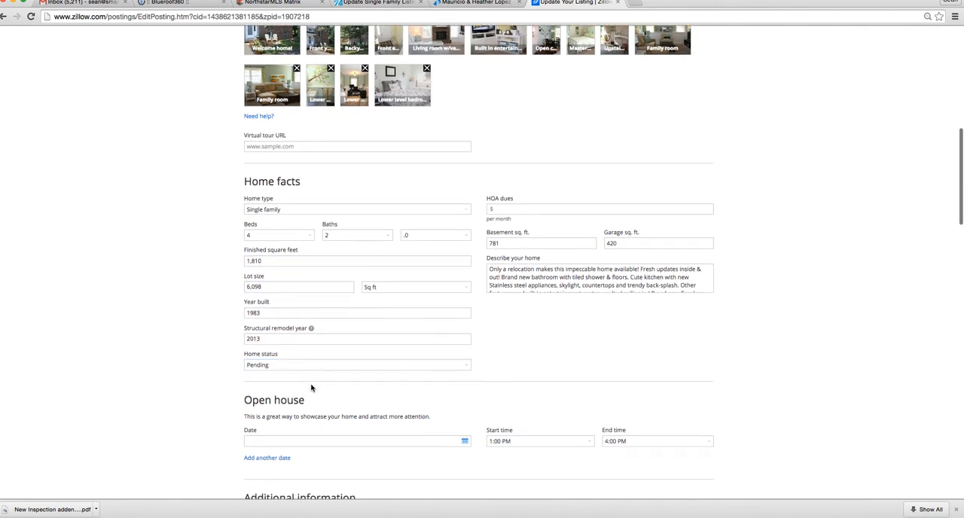
scroll("down", 3)
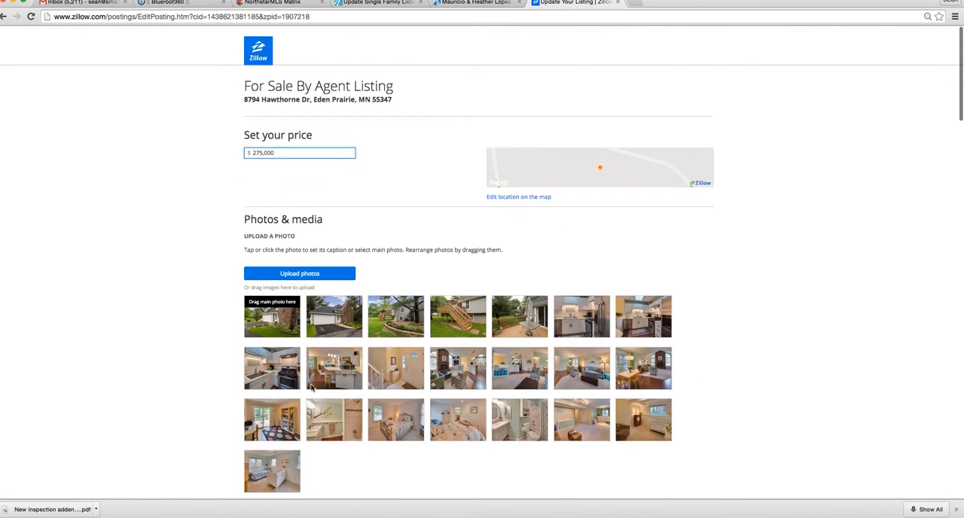
scroll("down", 3)
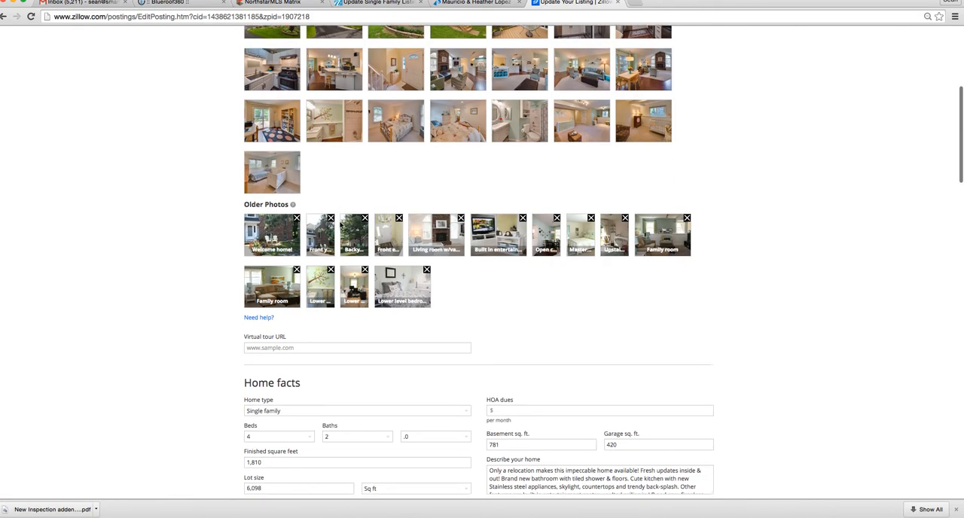
scroll("down", 3)
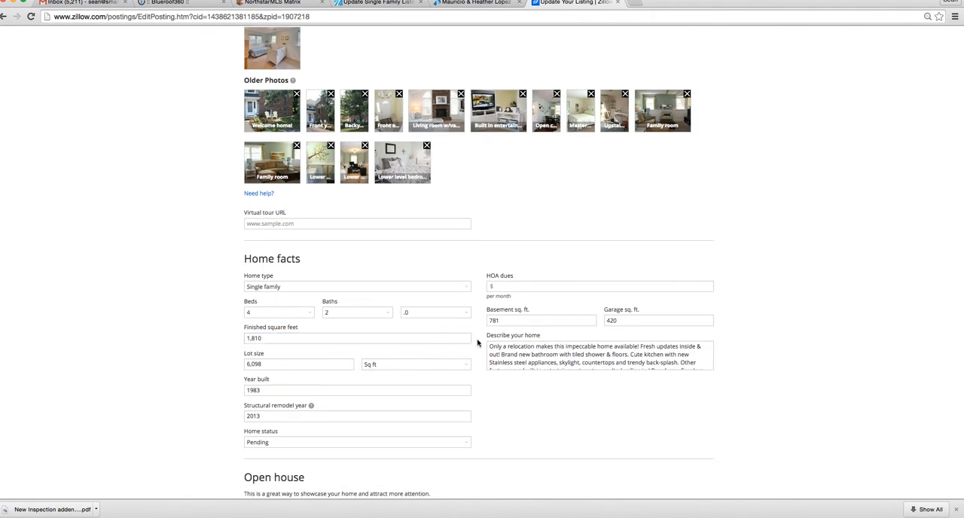
scroll("down", 3)
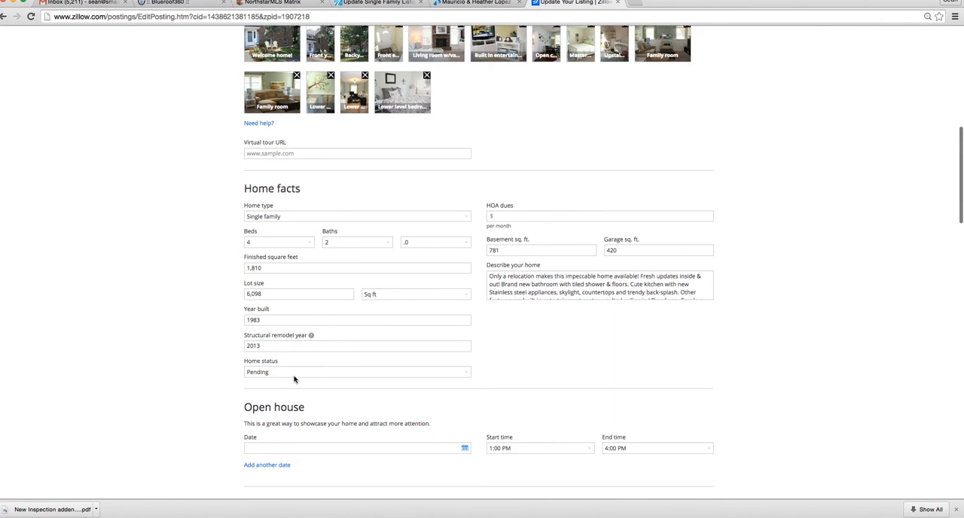
left_click(357, 373)
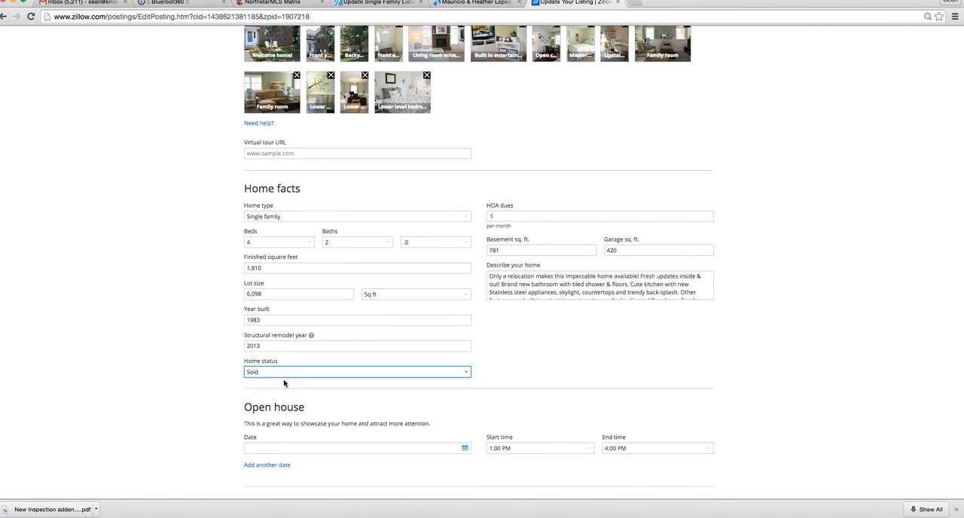
Step: Submit the listing with Update for sale by agent
scroll("down", 3)
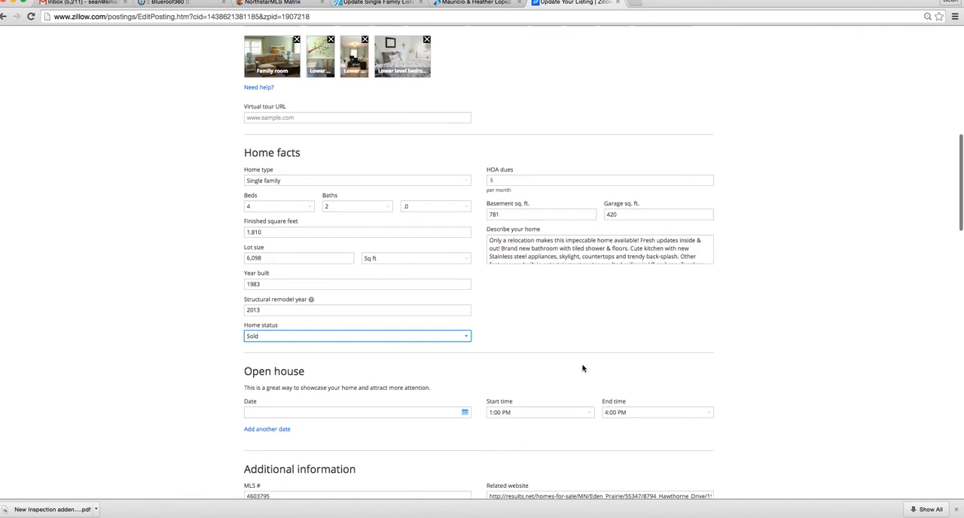
scroll("down", 3)
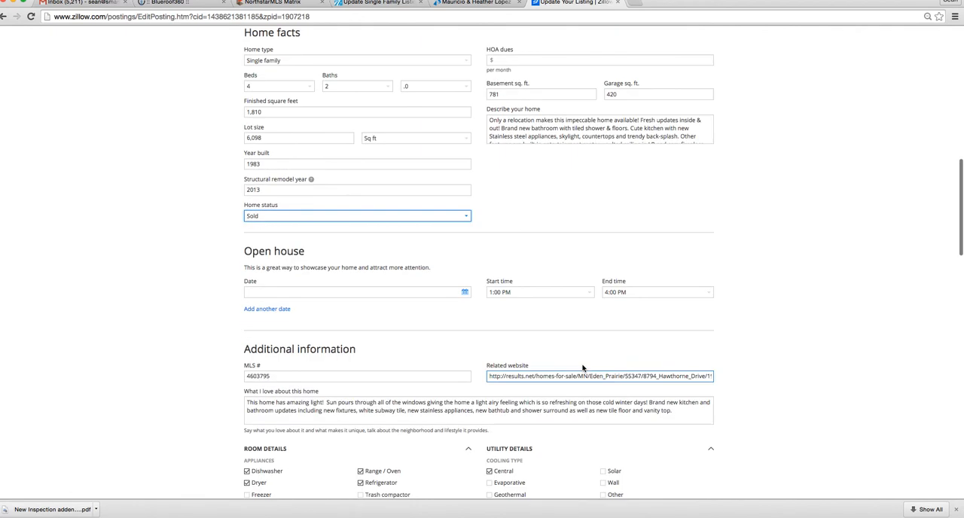
scroll("down", 3)
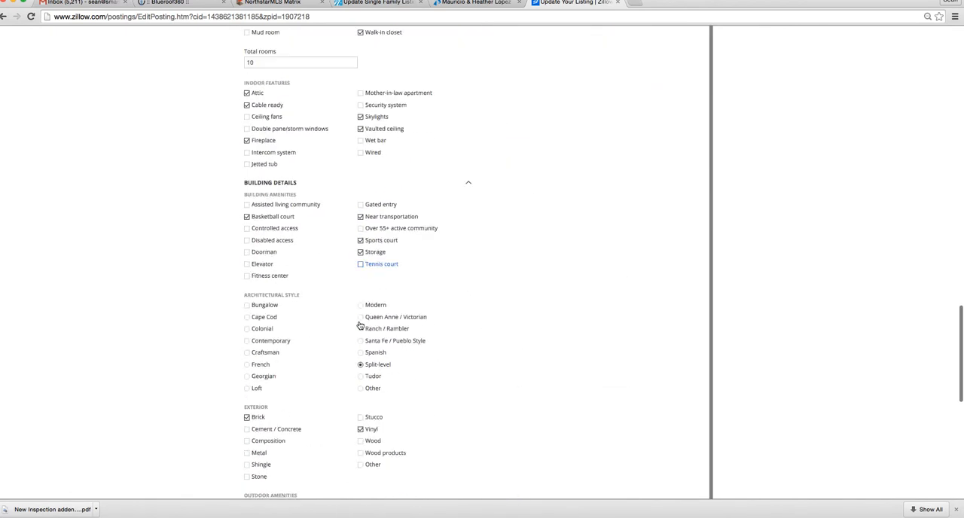
scroll("down", 3)
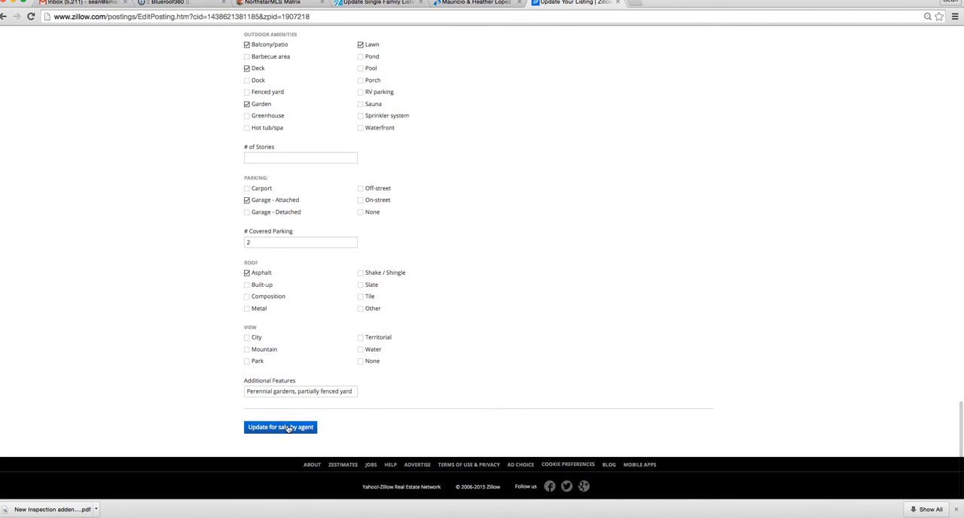
left_click(281, 428)
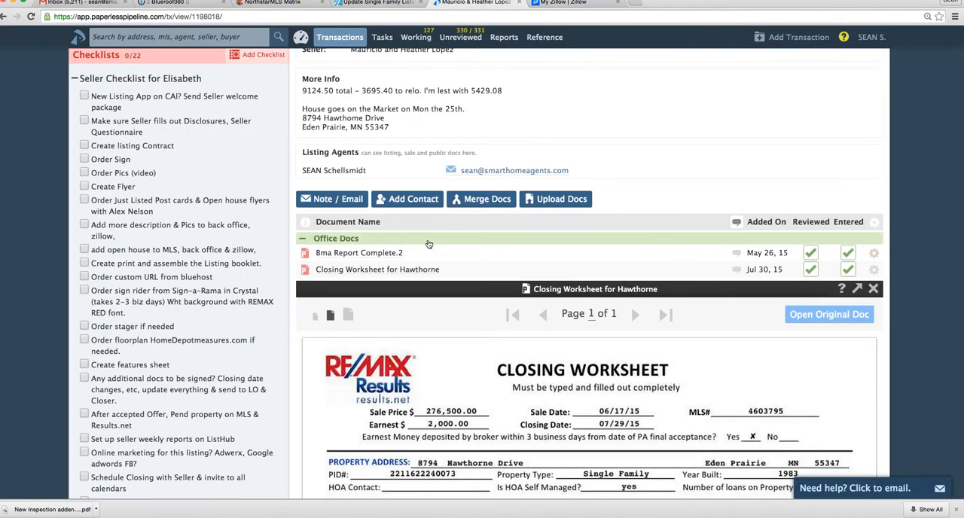
Step: Check the Northstar MLS update form, then return to the saved ResultsConnect page showing Sold at $276,500.00
left_click(377, 7)
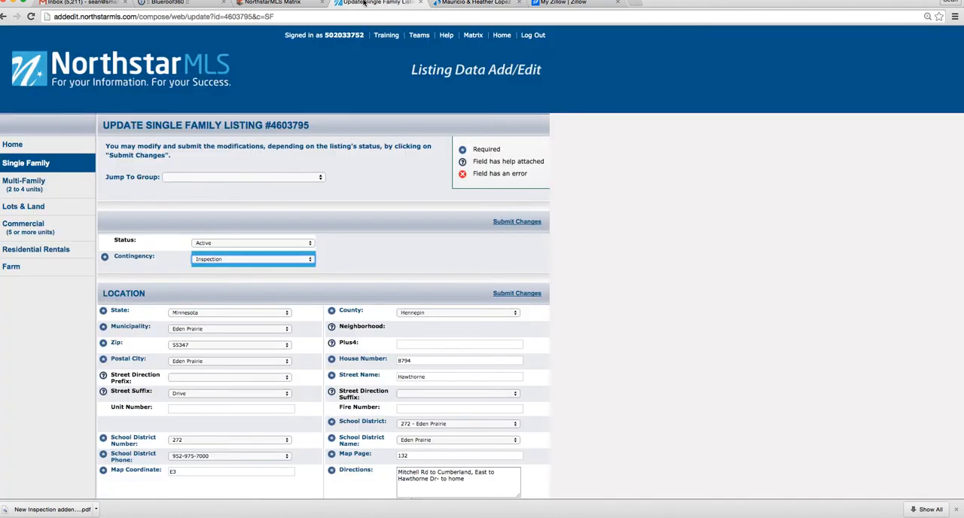
mouse_move(286, 9)
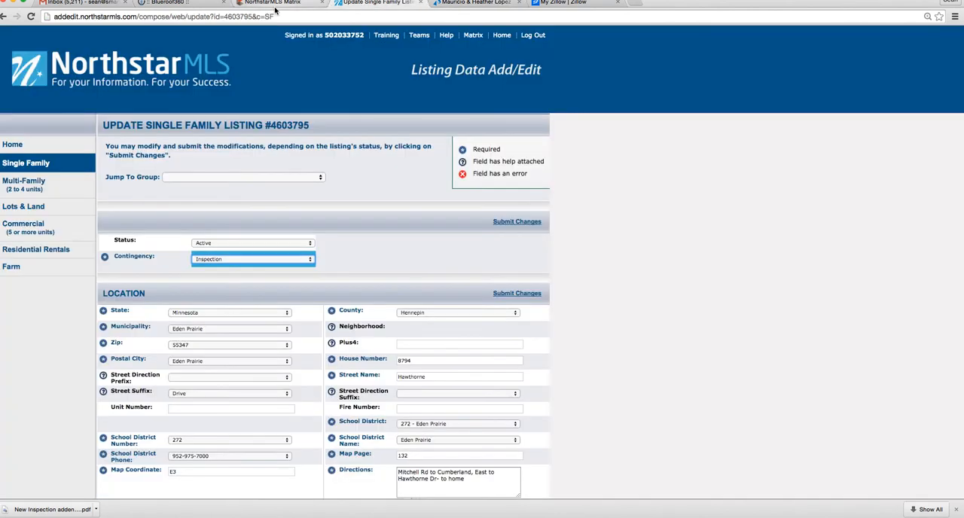
mouse_move(188, 8)
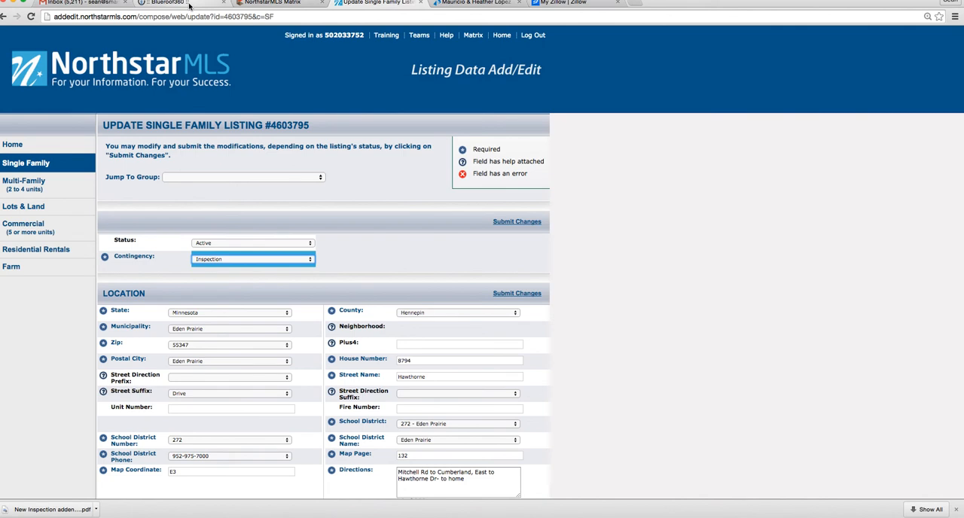
left_click(173, 3)
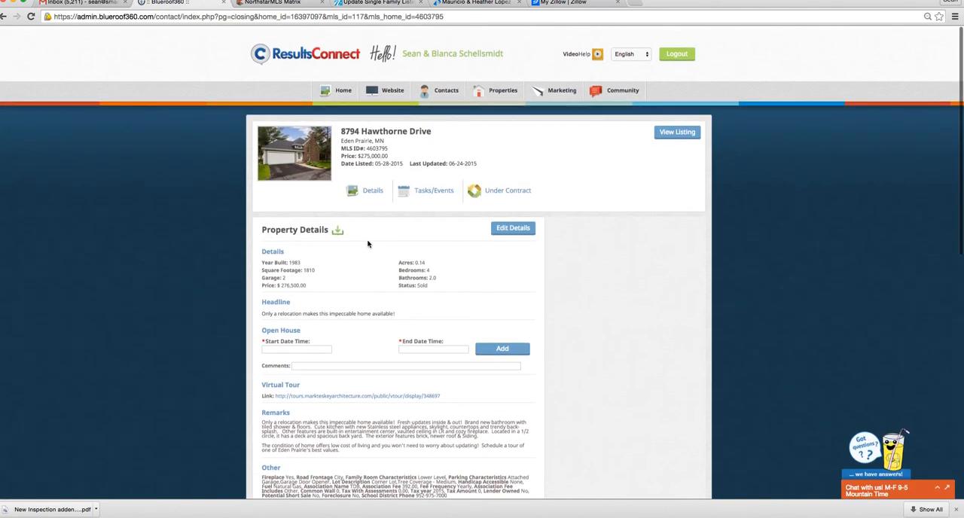